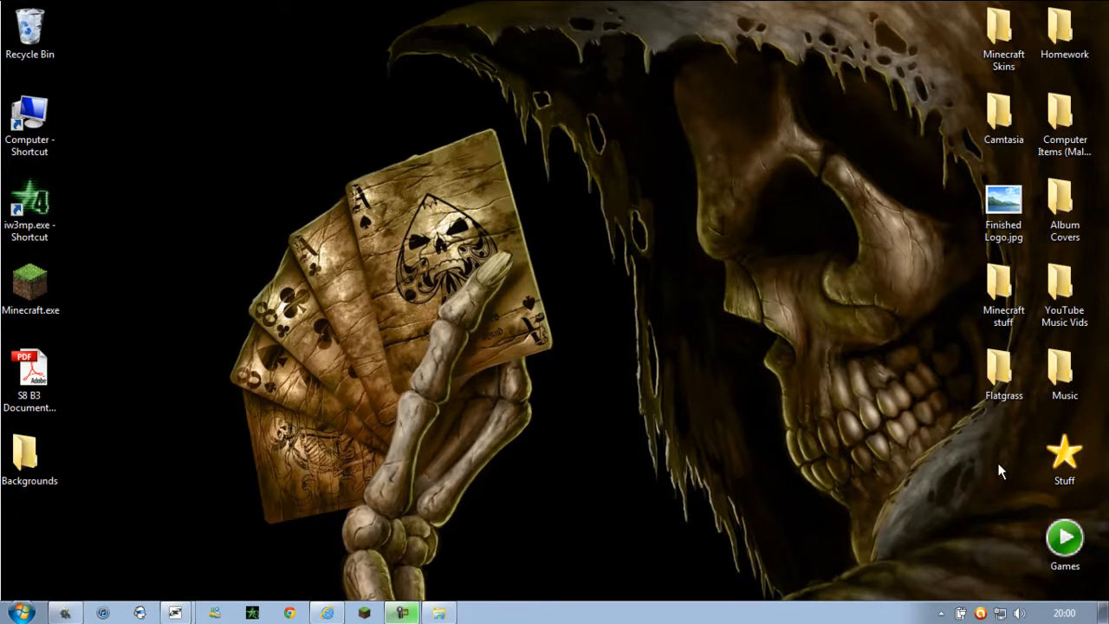
{"action": "mouse_move", "coordinate": [513, 251]}
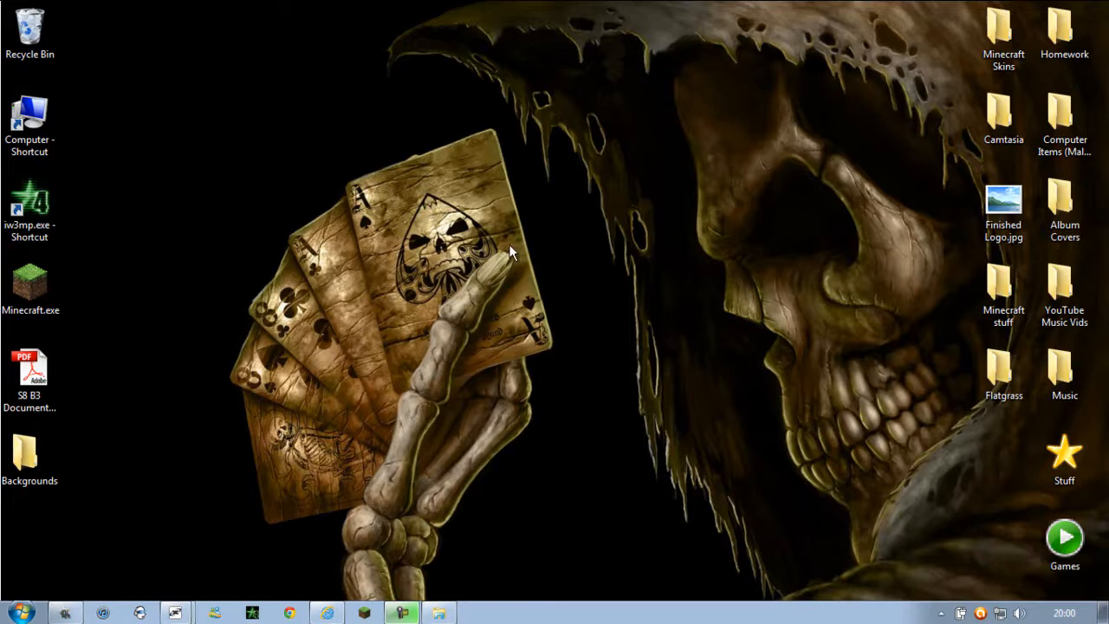
{"action": "mouse_move", "coordinate": [490, 316]}
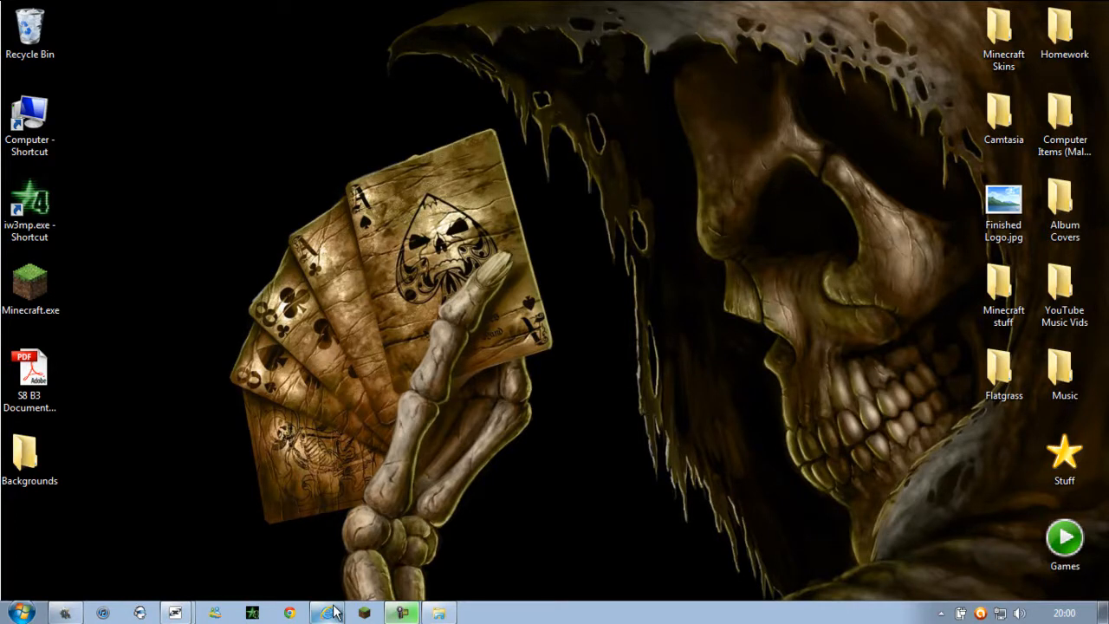
- Inspect the Flatgrass.zip archive and the extracted Flatgrass folder, then close both windows
{"action": "left_click", "coordinate": [326, 613]}
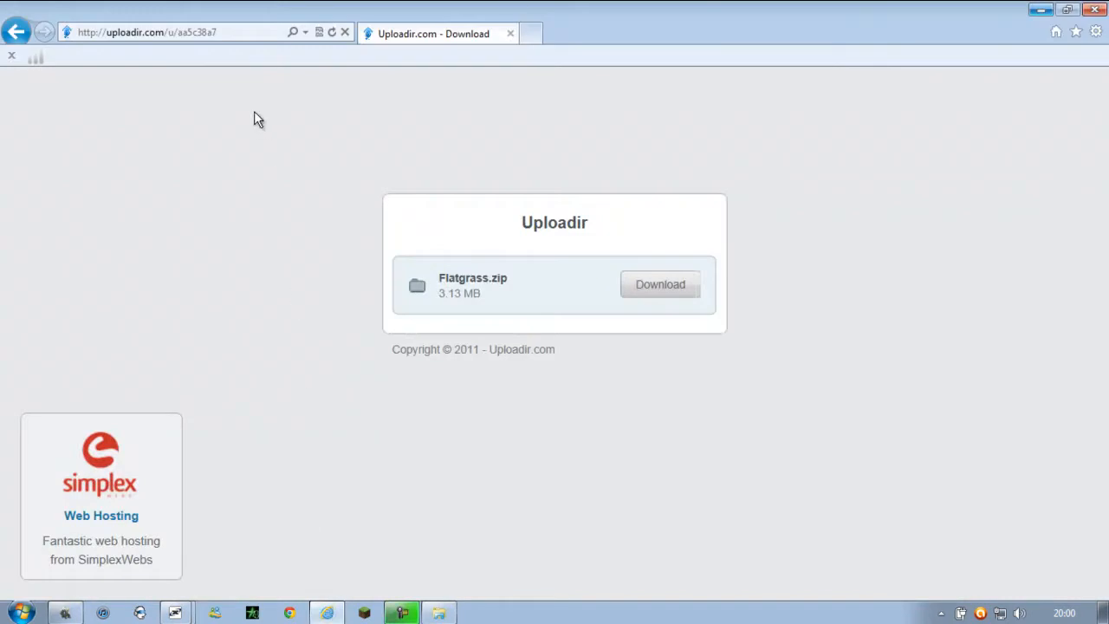
{"action": "mouse_move", "coordinate": [160, 7]}
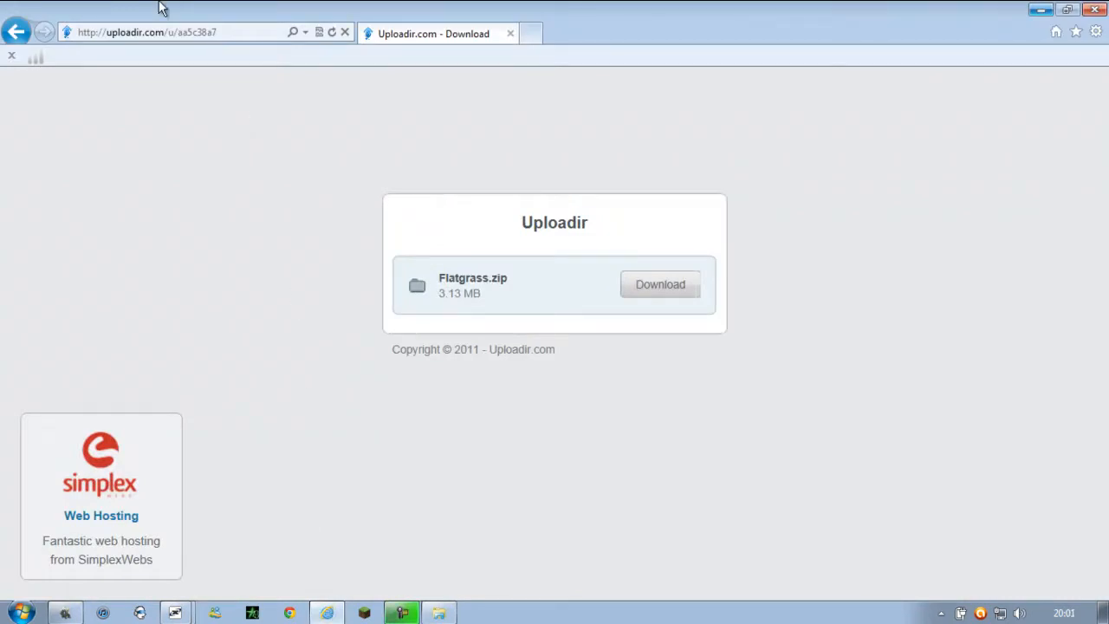
{"action": "mouse_move", "coordinate": [624, 309]}
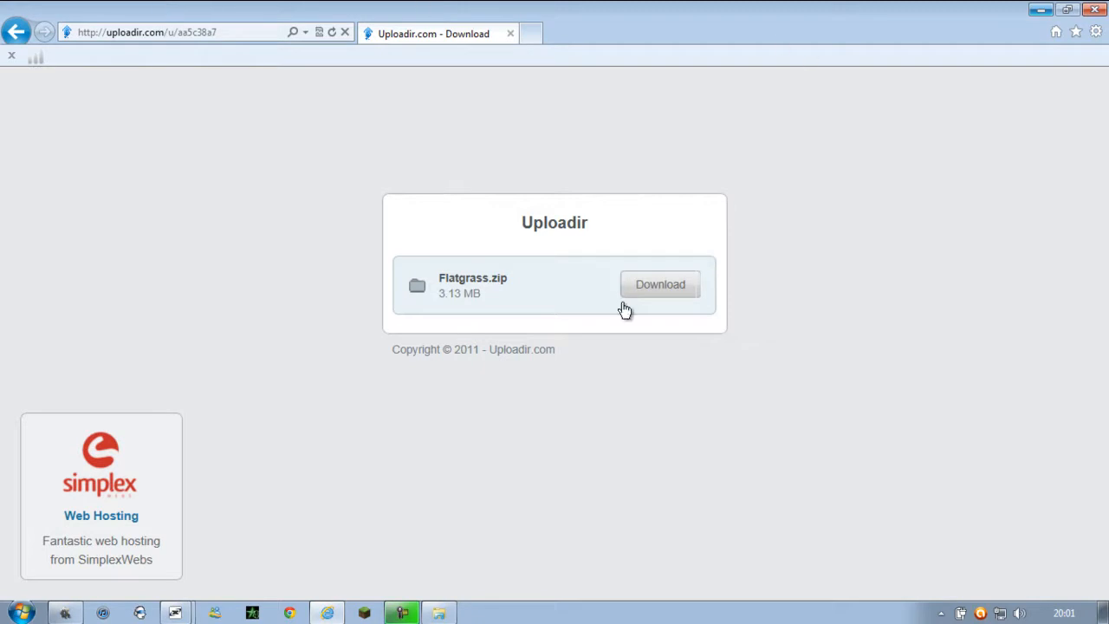
{"action": "mouse_move", "coordinate": [522, 280]}
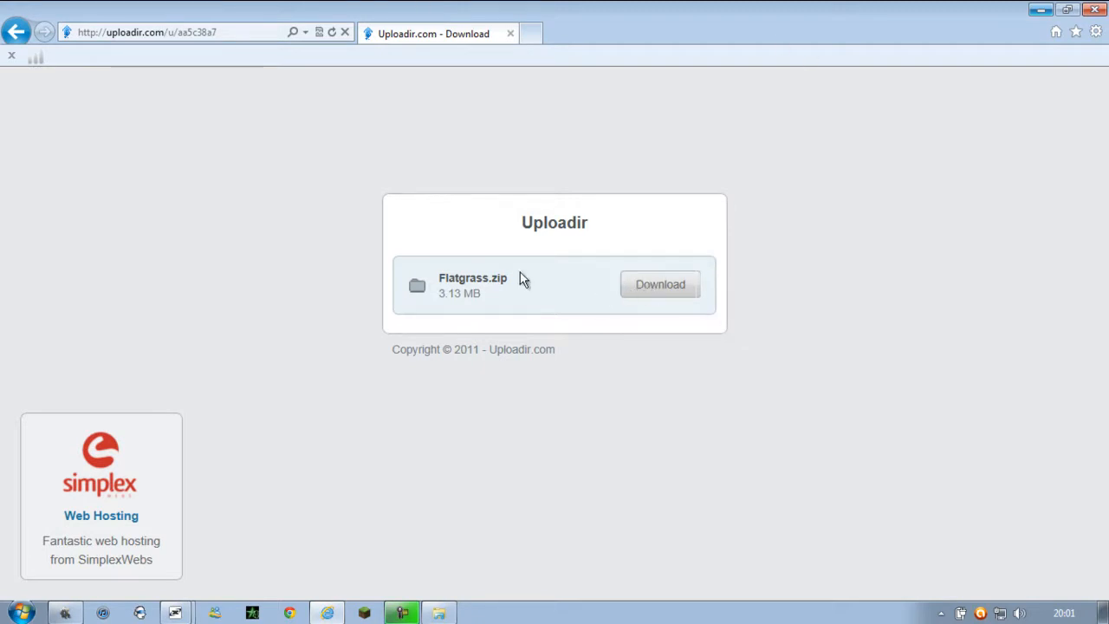
{"action": "mouse_move", "coordinate": [543, 302]}
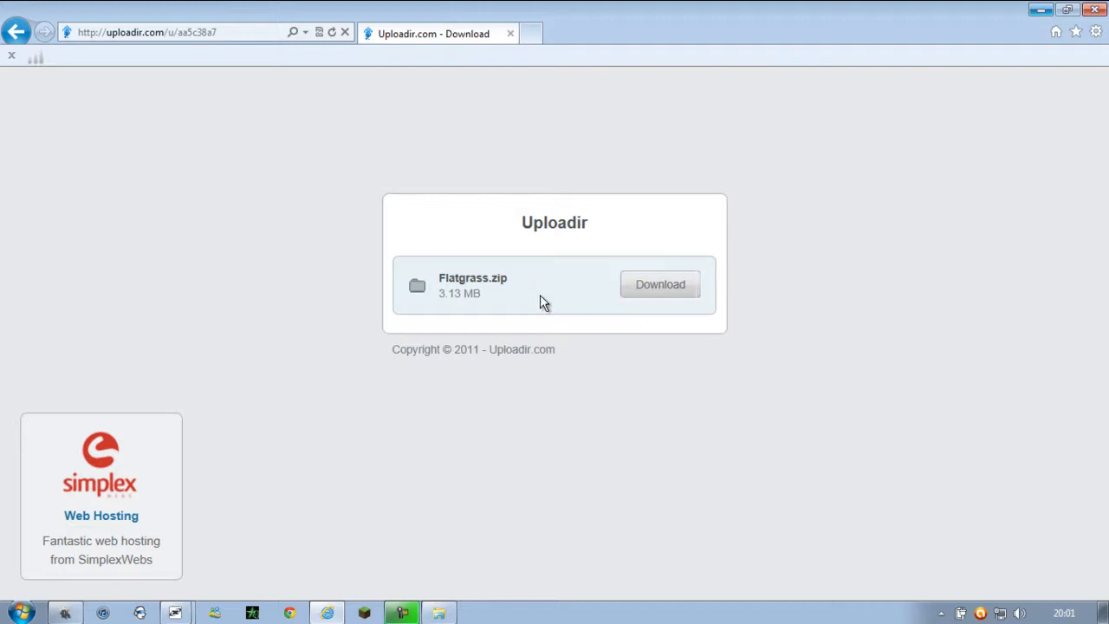
{"action": "mouse_move", "coordinate": [498, 245]}
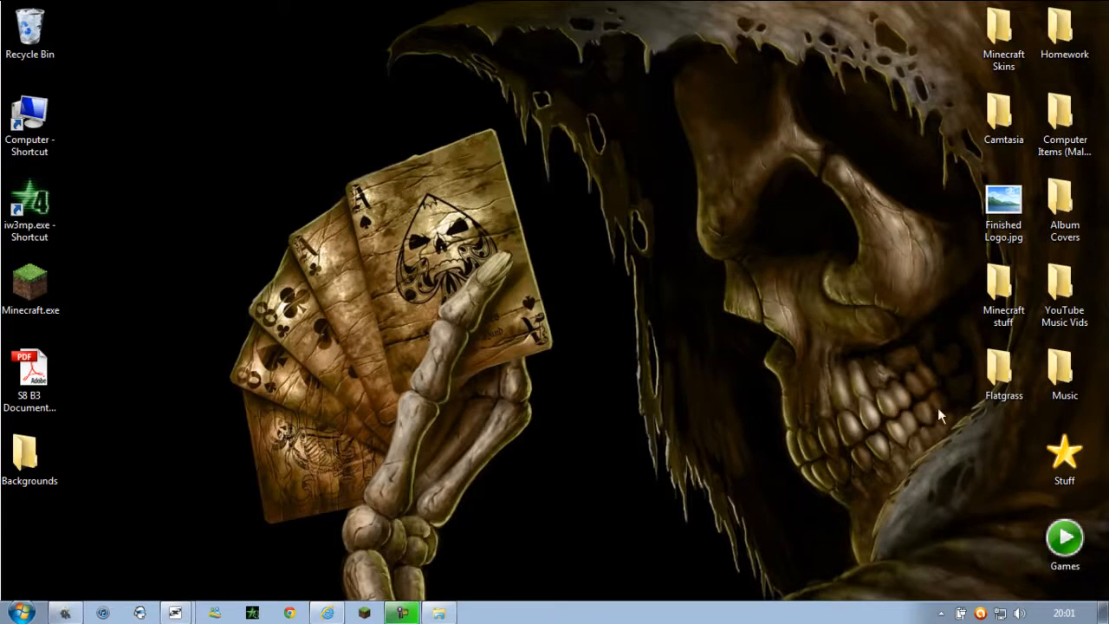
{"action": "double_click", "coordinate": [1003, 374]}
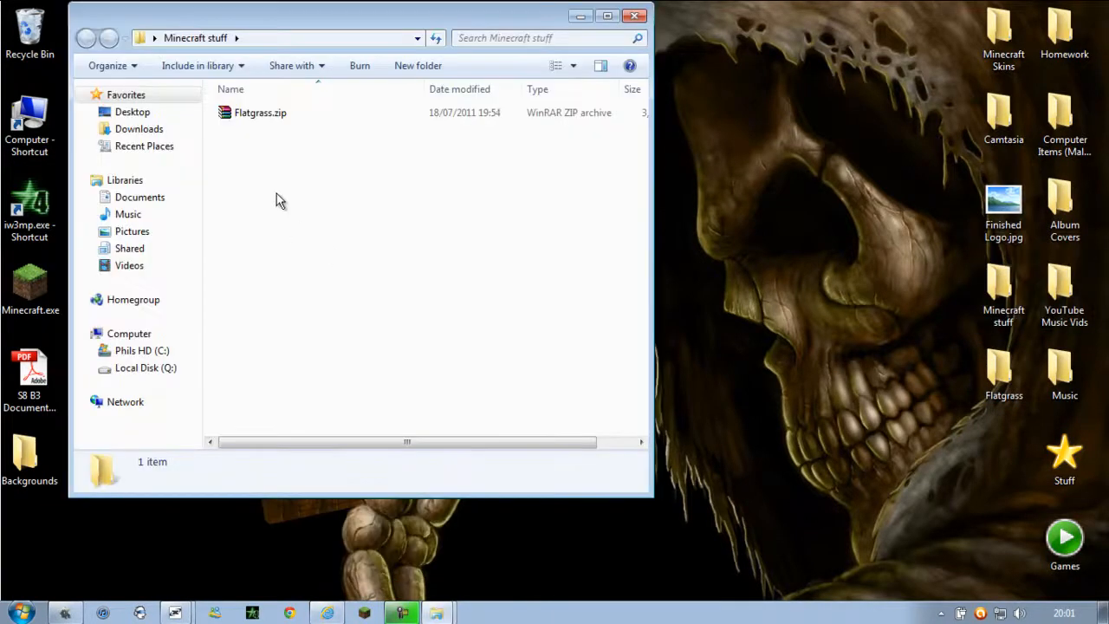
{"action": "left_click", "coordinate": [260, 113]}
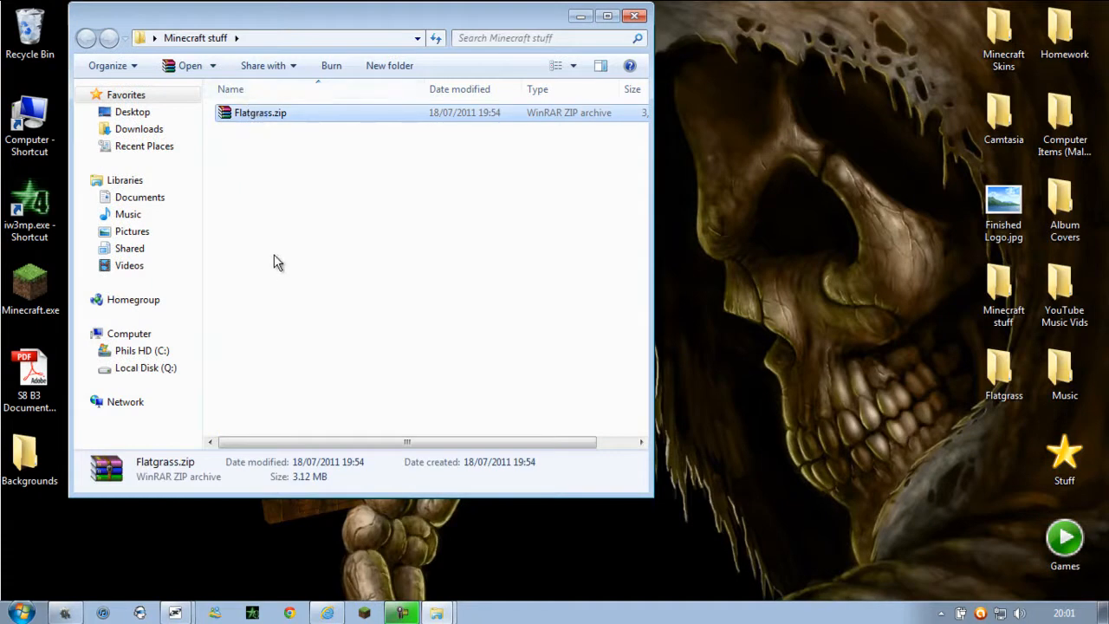
{"action": "double_click", "coordinate": [260, 113]}
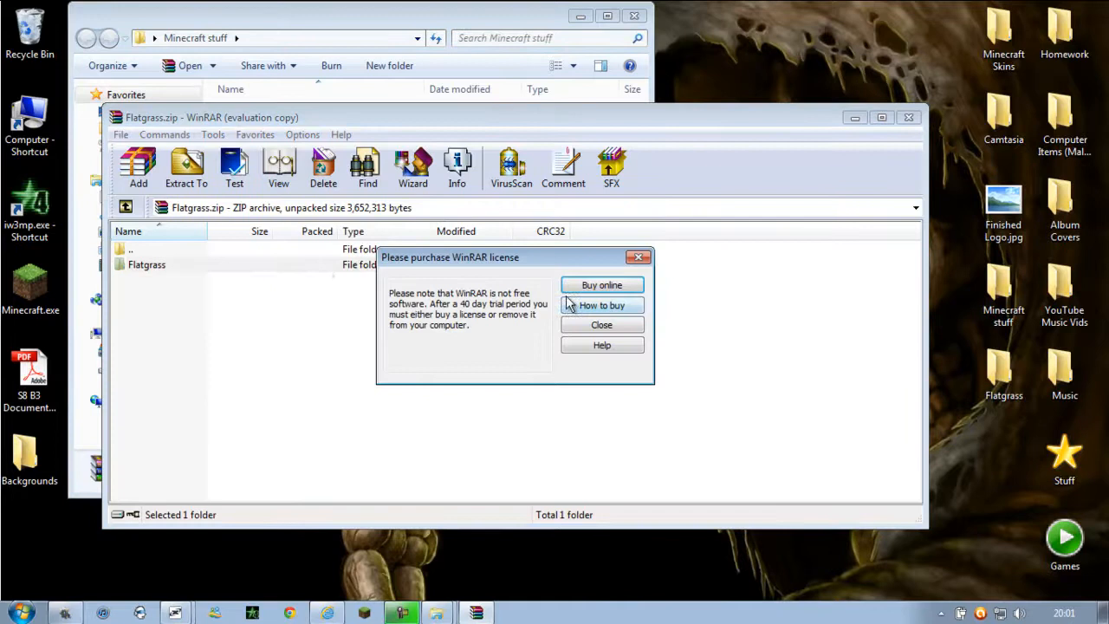
{"action": "left_click", "coordinate": [602, 324]}
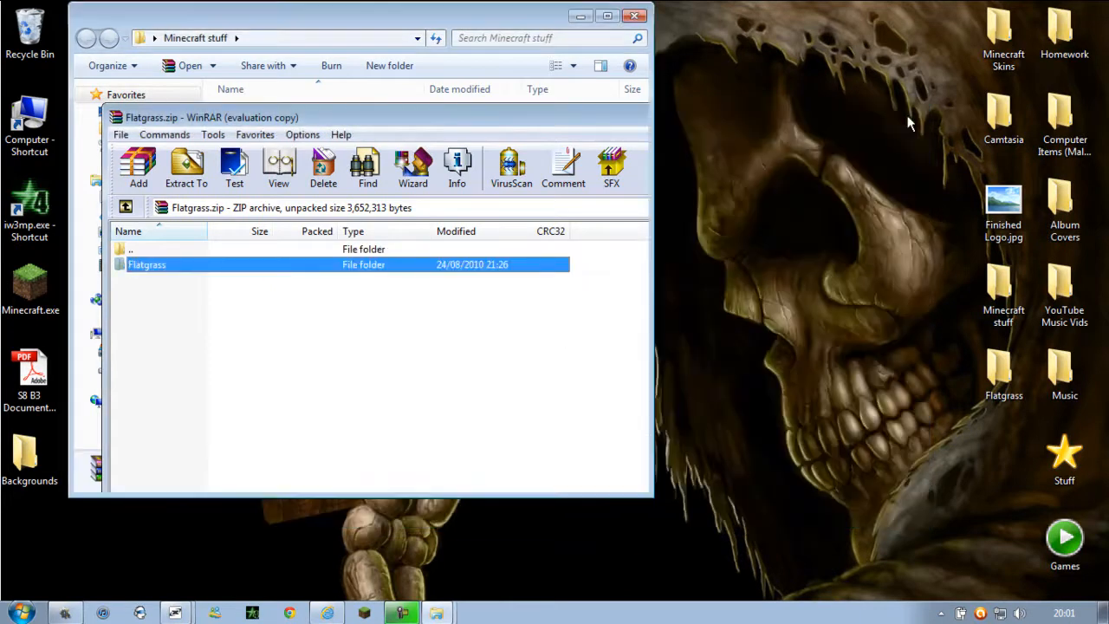
{"action": "left_click", "coordinate": [639, 14]}
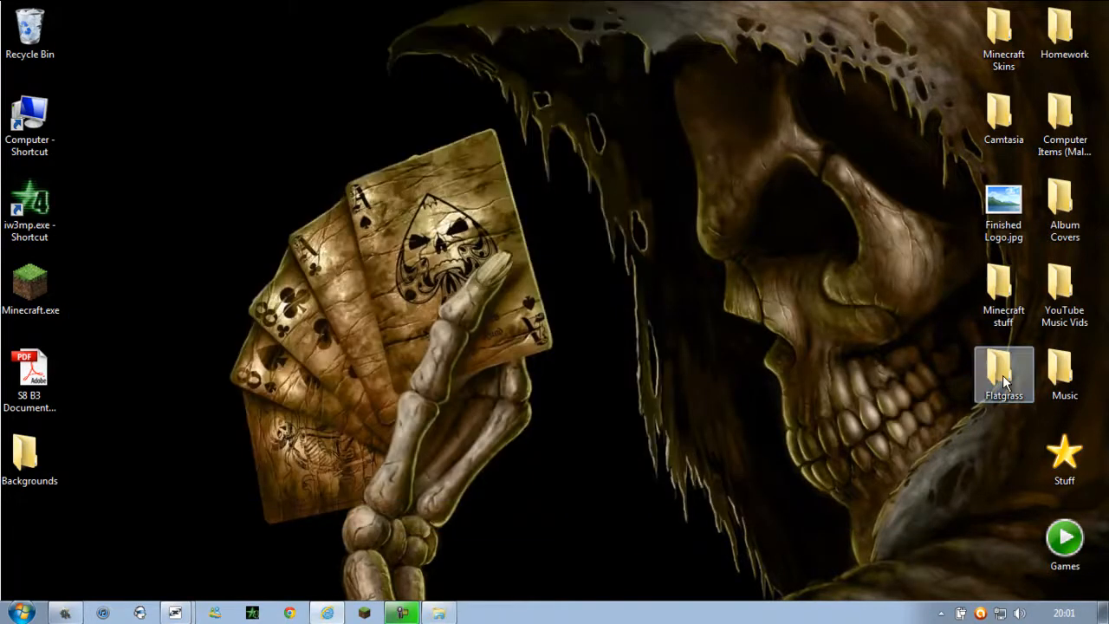
{"action": "double_click", "coordinate": [1003, 374]}
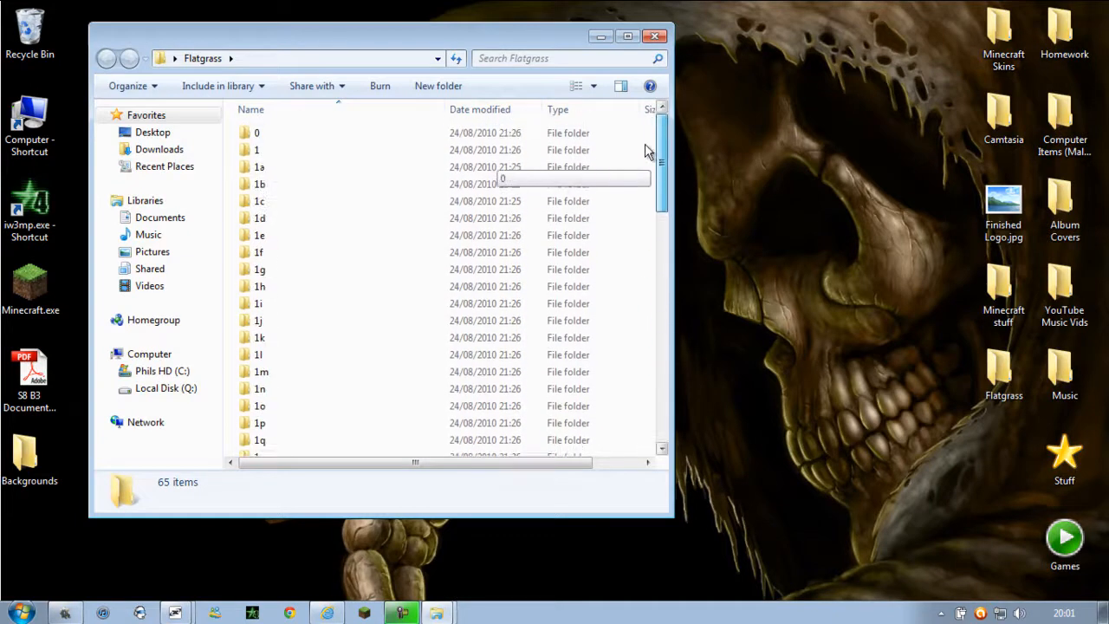
{"action": "left_click", "coordinate": [655, 32]}
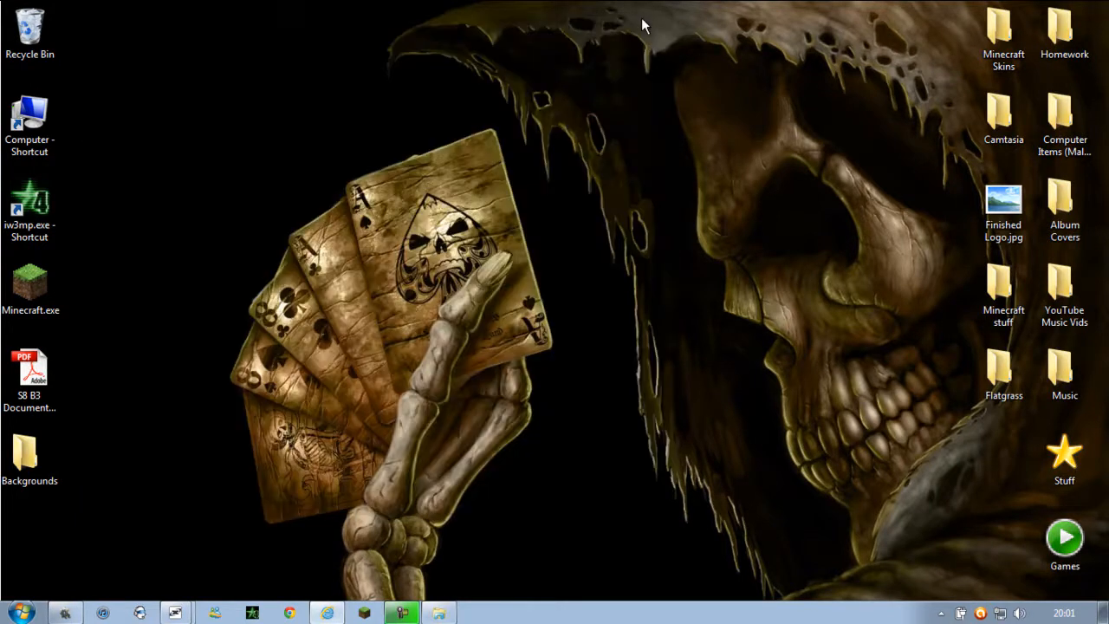
{"action": "mouse_move", "coordinate": [456, 49]}
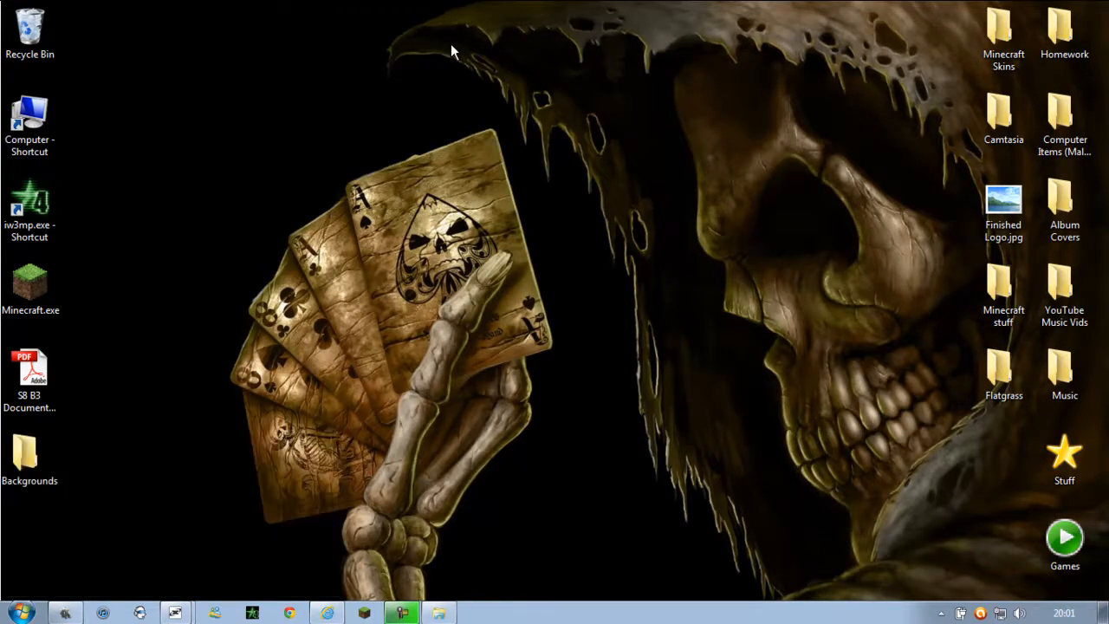
- Search %appdata% from the Start menu to open the Roaming folder
{"action": "left_click", "coordinate": [19, 612]}
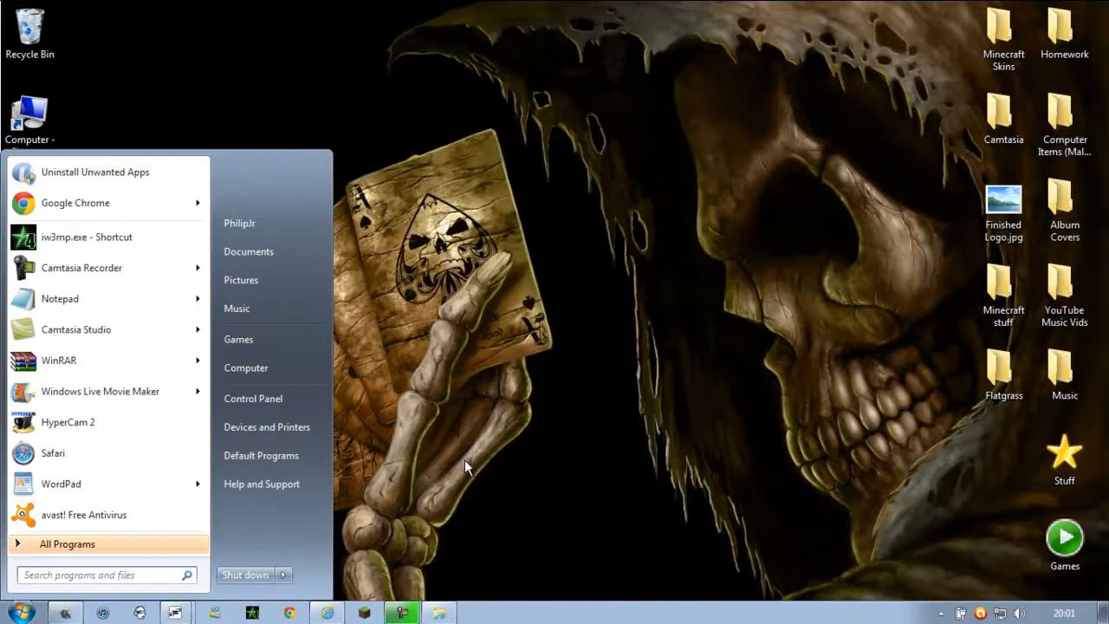
{"action": "mouse_move", "coordinate": [411, 389]}
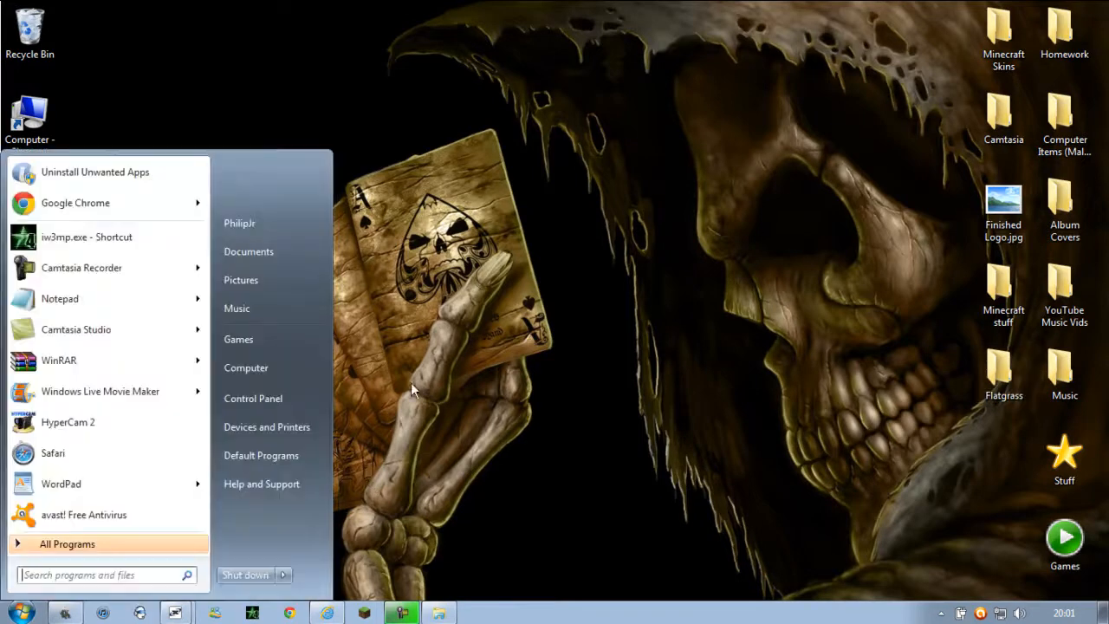
{"action": "mouse_move", "coordinate": [41, 353]}
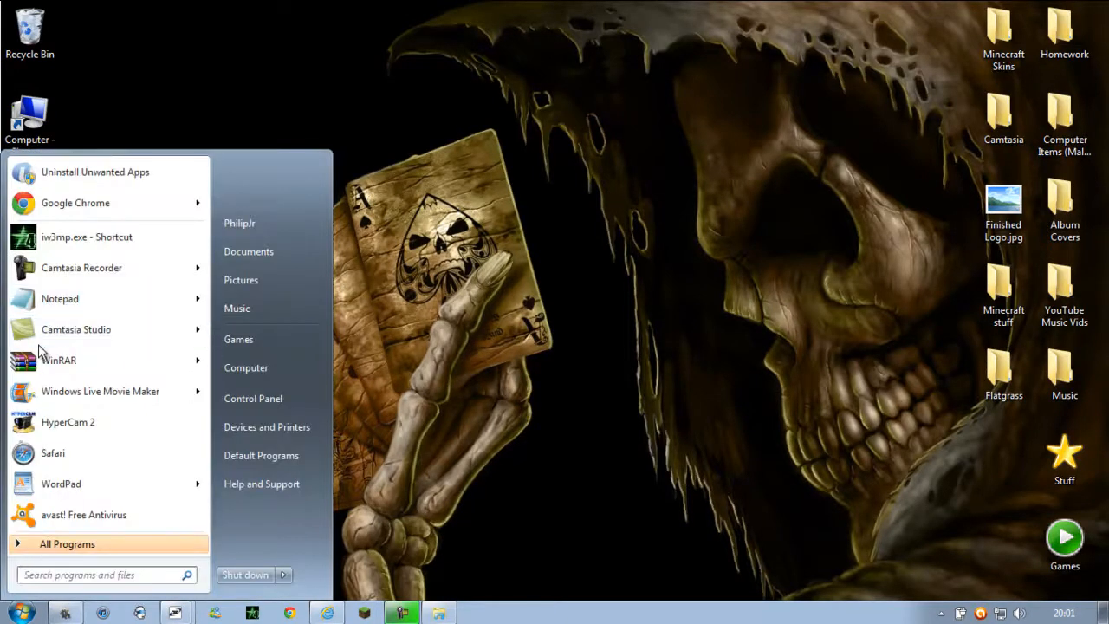
{"action": "mouse_move", "coordinate": [61, 361]}
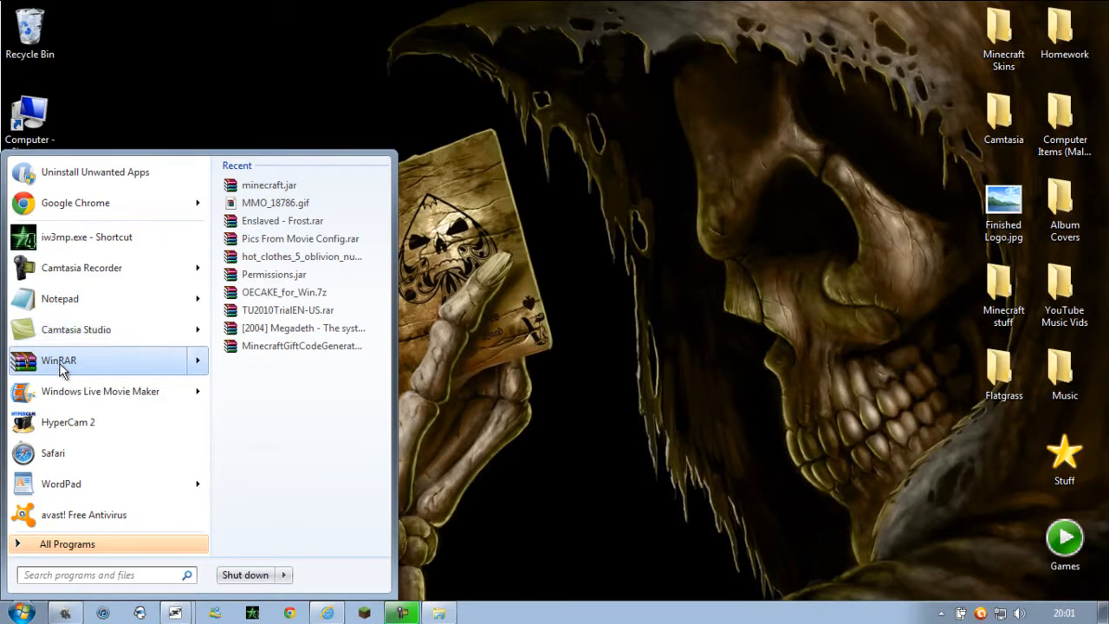
{"action": "type", "text": "%"}
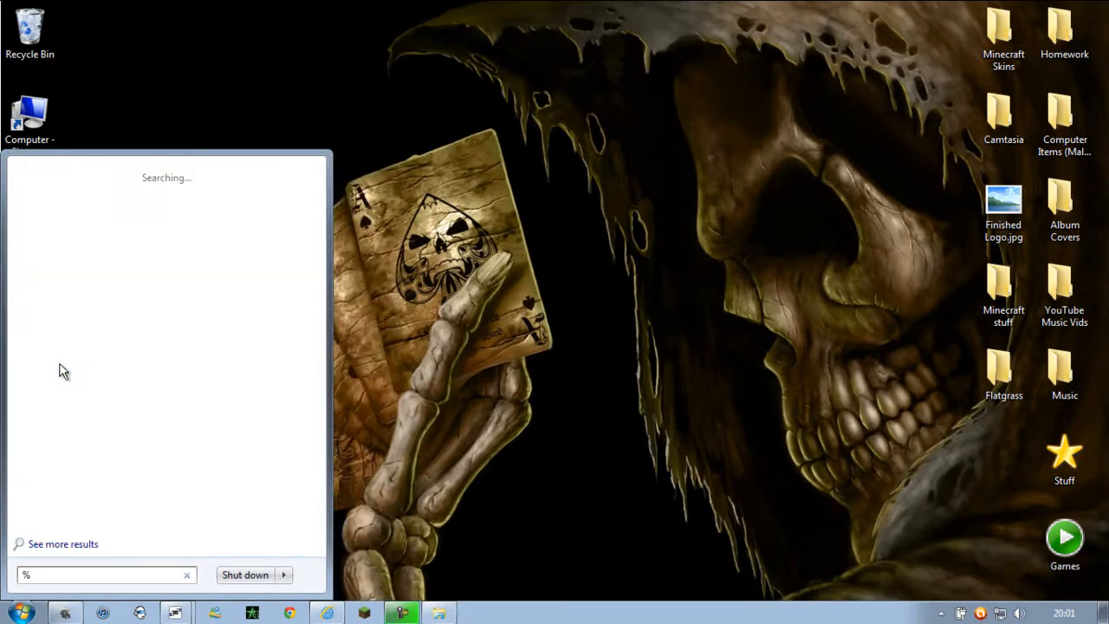
{"action": "type", "text": "appdat"}
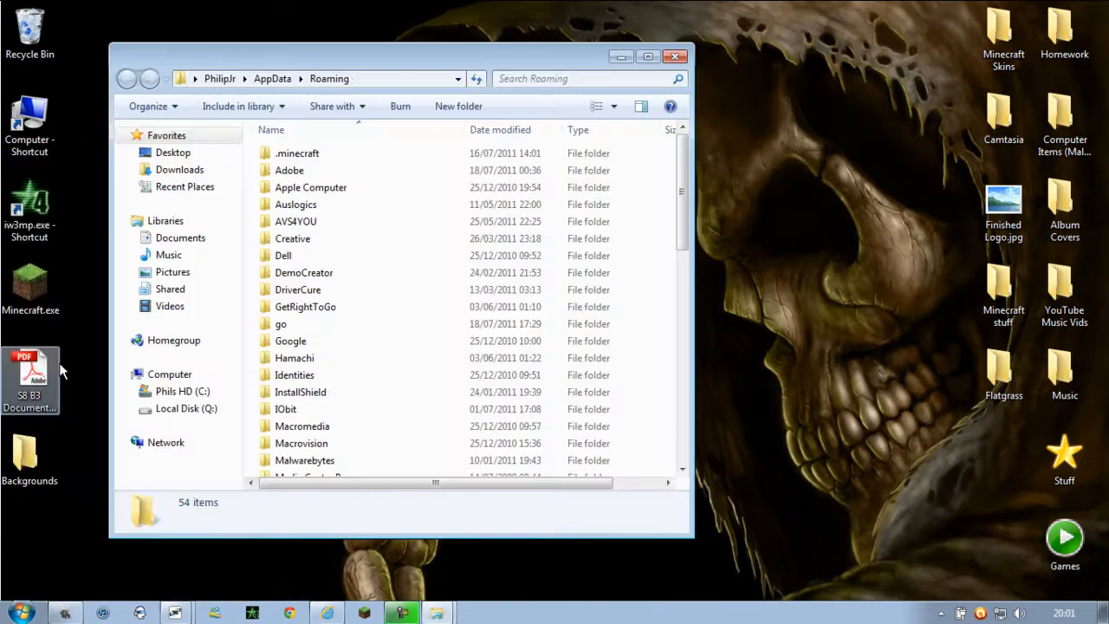
- Confirm Flatgrass is in .minecraft\saves, close Explorer, and select Minecraft.exe on the desktop
{"action": "double_click", "coordinate": [296, 153]}
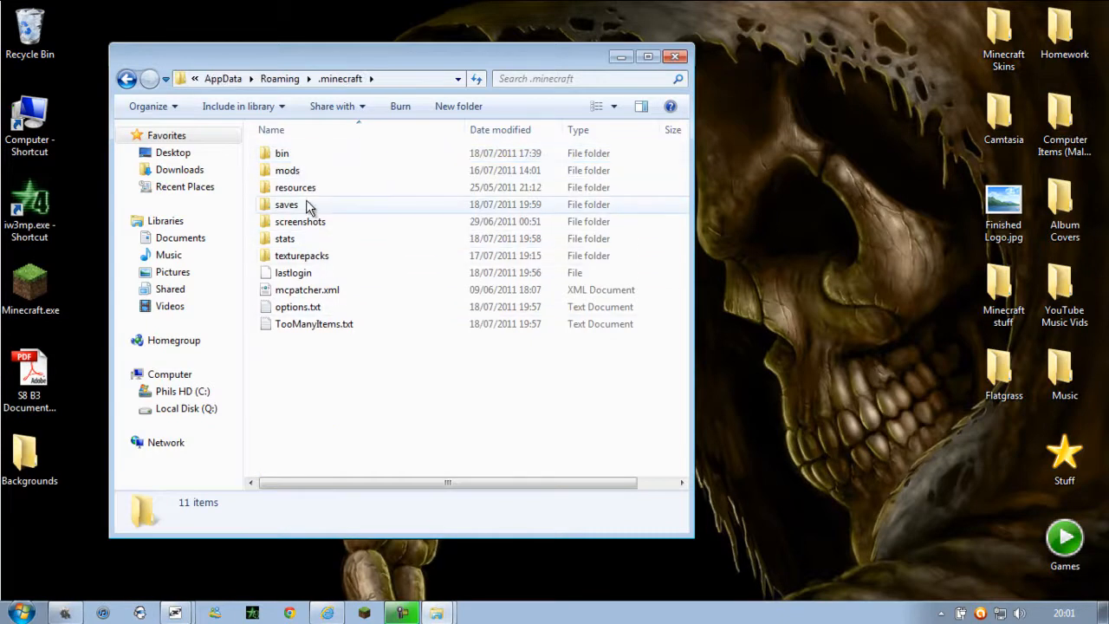
{"action": "double_click", "coordinate": [287, 204]}
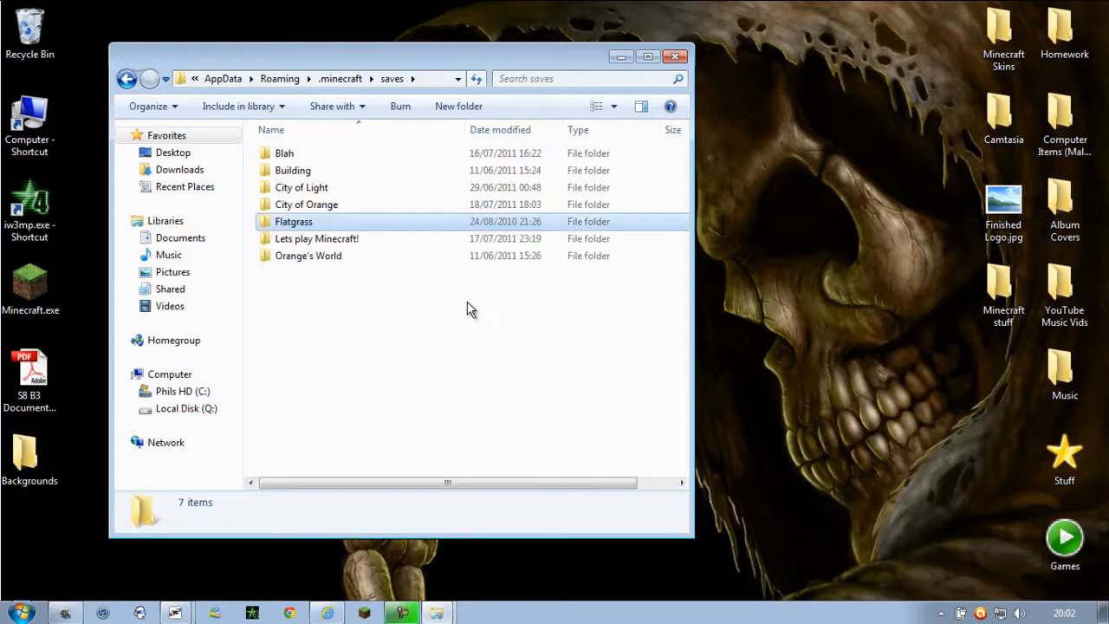
{"action": "left_click", "coordinate": [677, 55]}
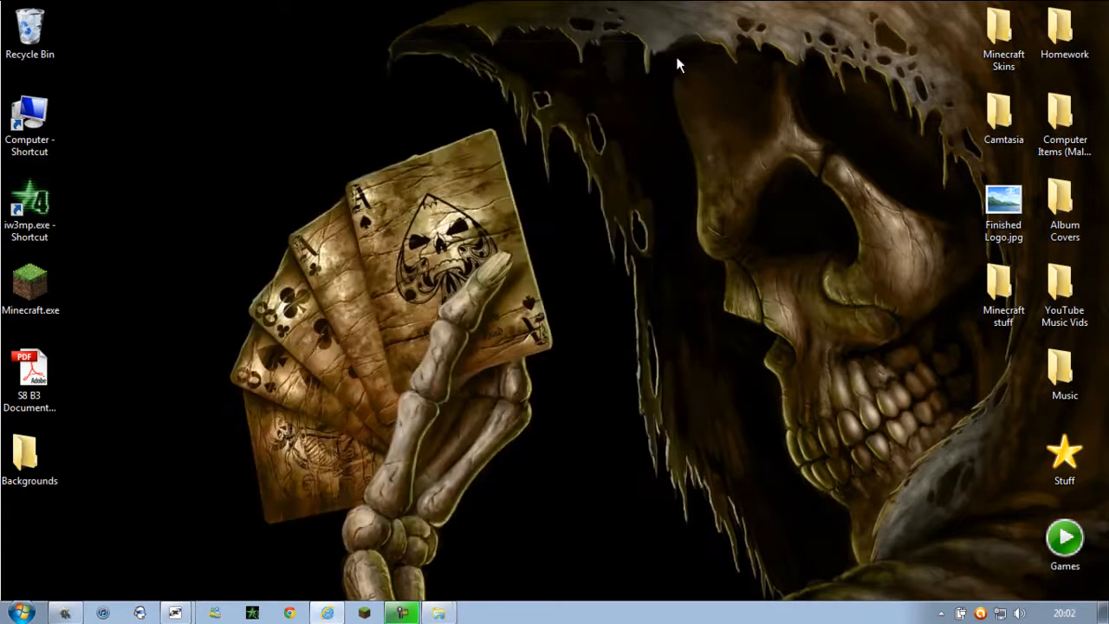
{"action": "left_click", "coordinate": [29, 281]}
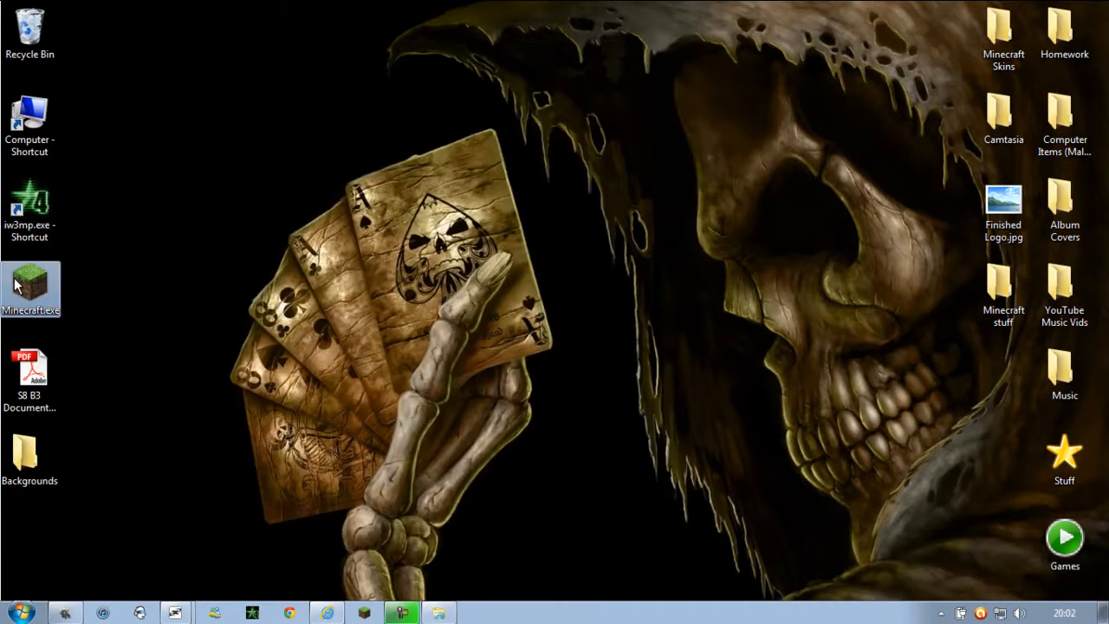
- Launch Minecraft.exe and log in through the launcher
{"action": "double_click", "coordinate": [30, 282]}
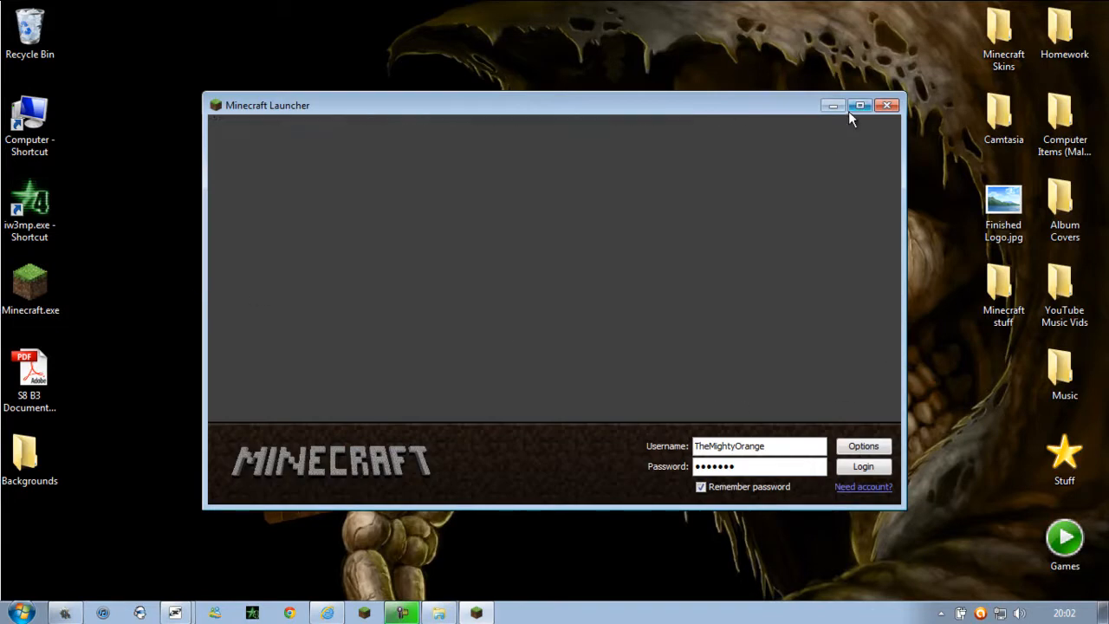
{"action": "left_click", "coordinate": [863, 467]}
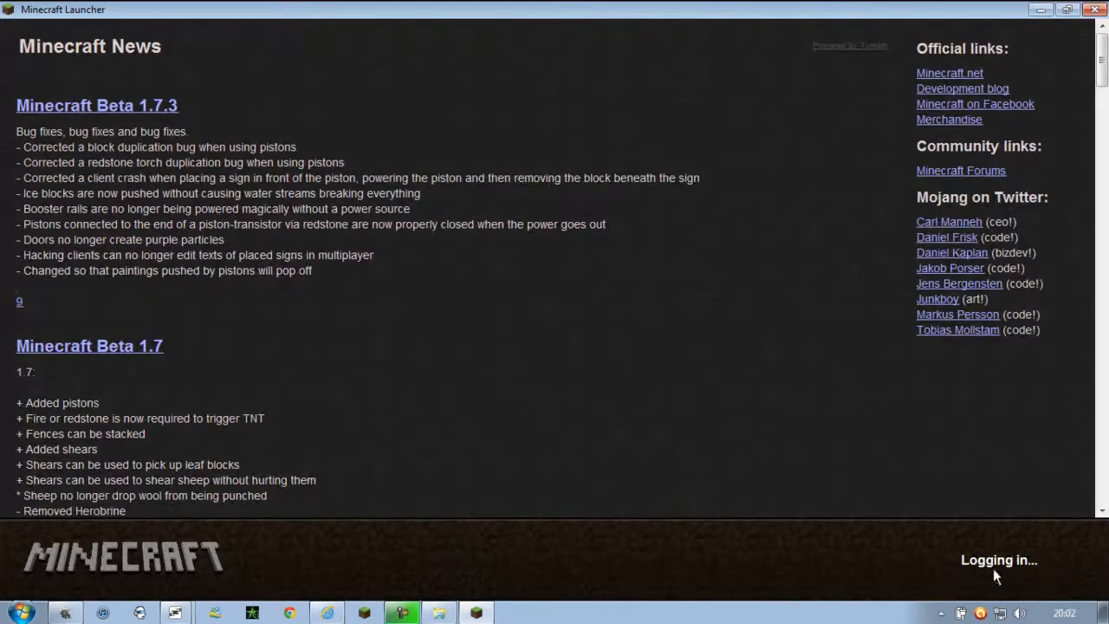
{"action": "mouse_move", "coordinate": [978, 592]}
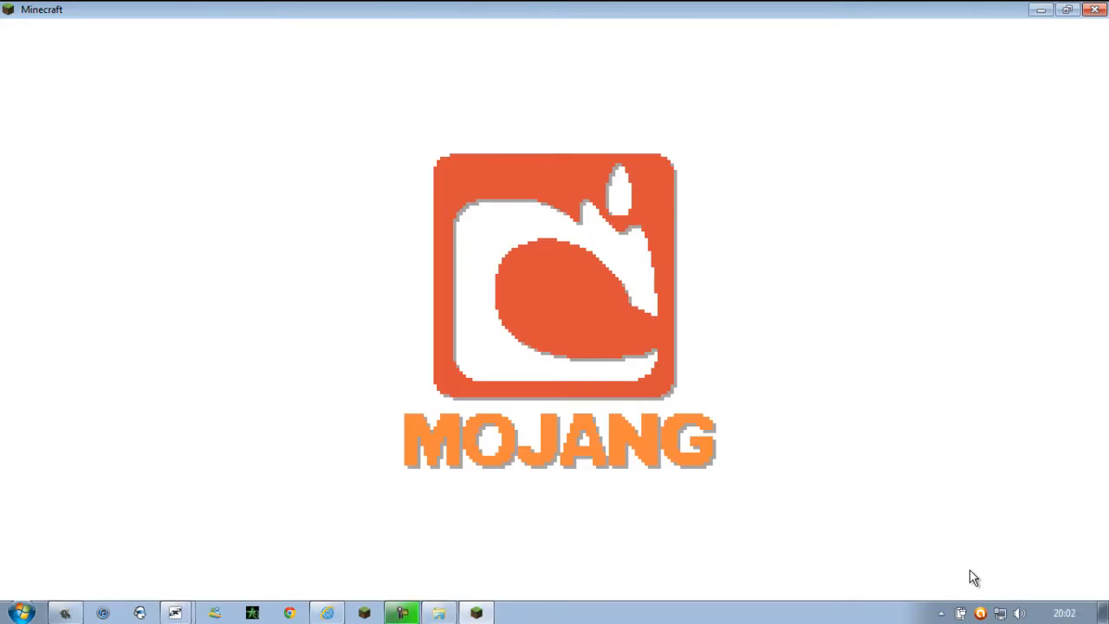
{"action": "mouse_move", "coordinate": [428, 298]}
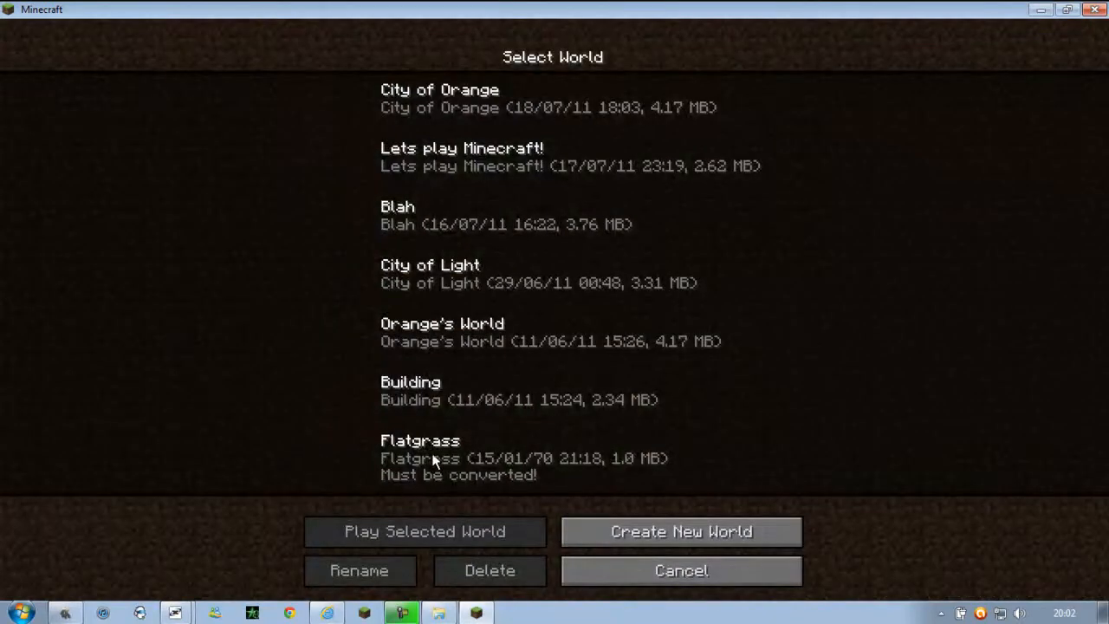
- Select the Flatgrass world and play it
{"action": "left_click", "coordinate": [438, 460]}
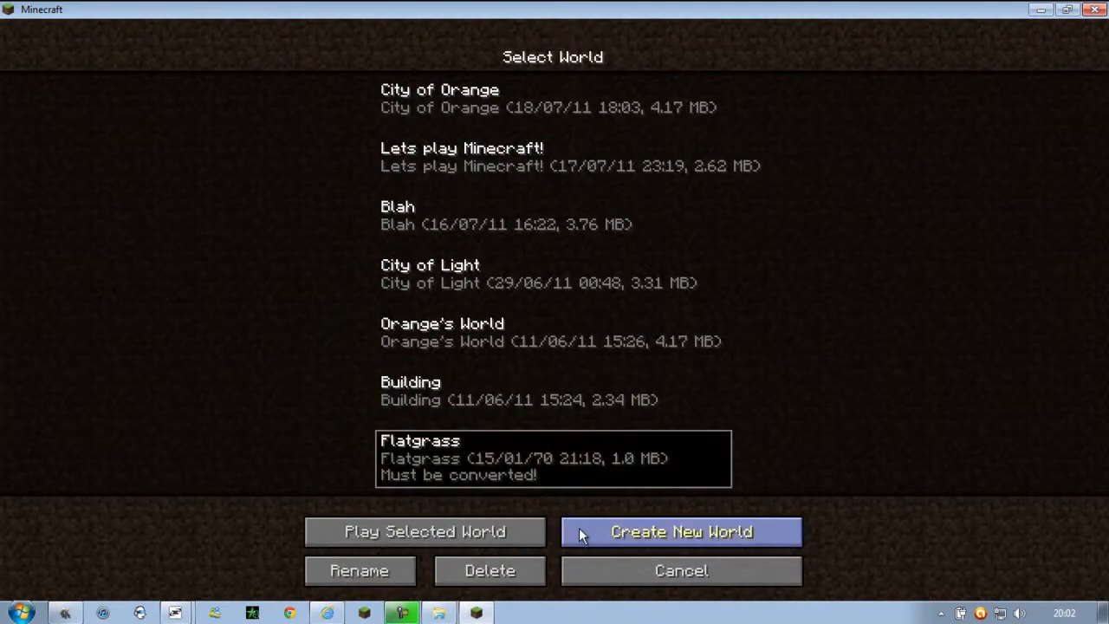
{"action": "mouse_move", "coordinate": [456, 545]}
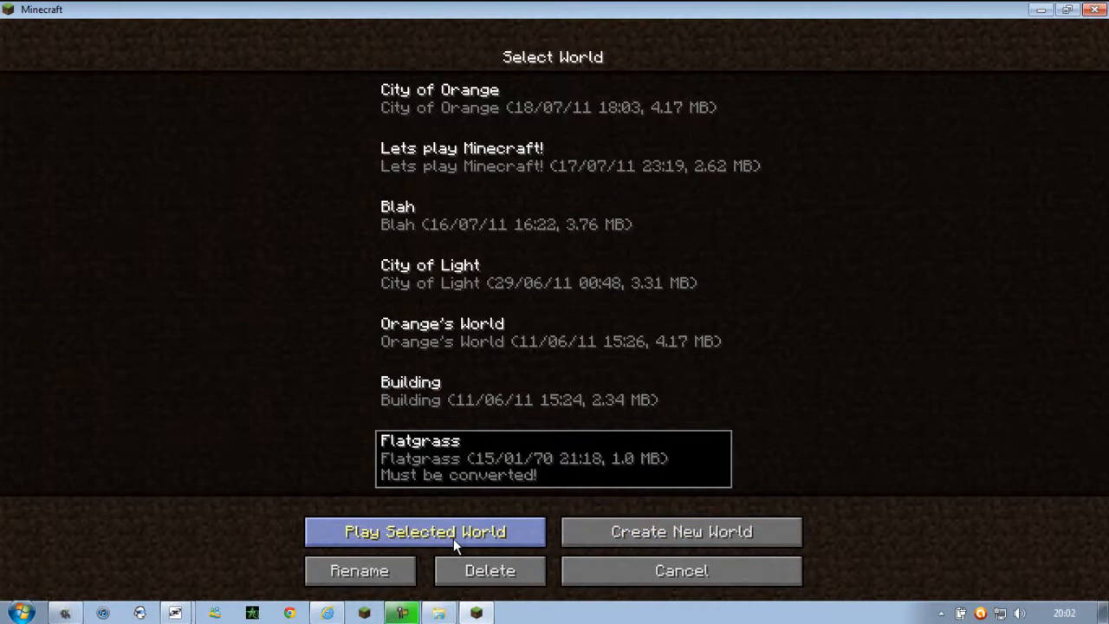
{"action": "left_click", "coordinate": [422, 531]}
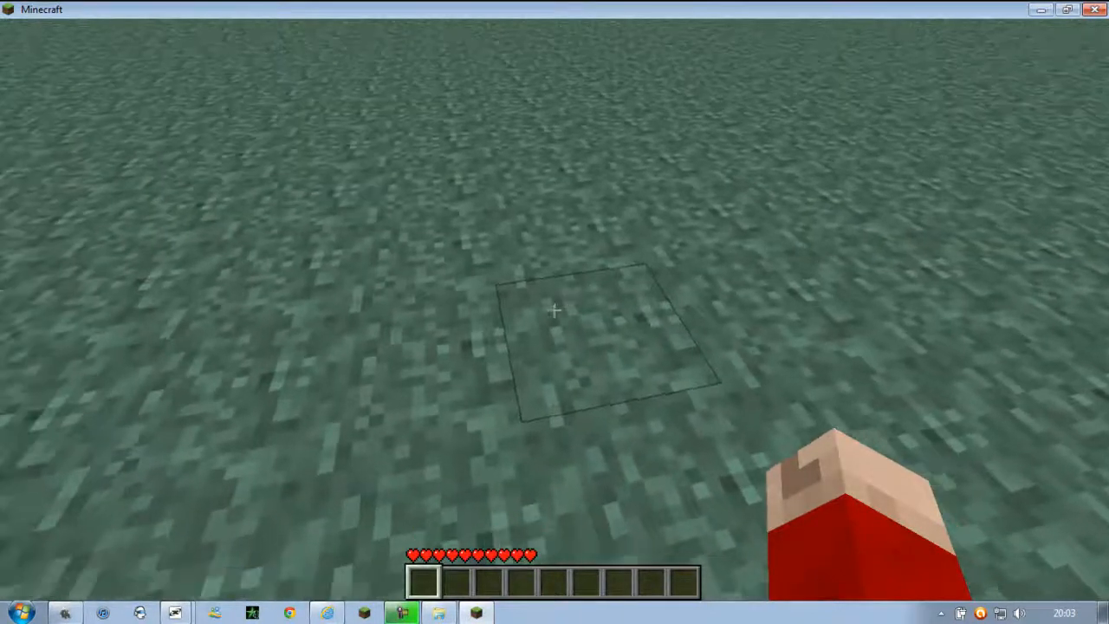
- Get the WorldEdit wand with //wand and set position 1 at (12, 63, -2)
{"action": "key", "text": "e"}
{"action": "type", "text": "w"}
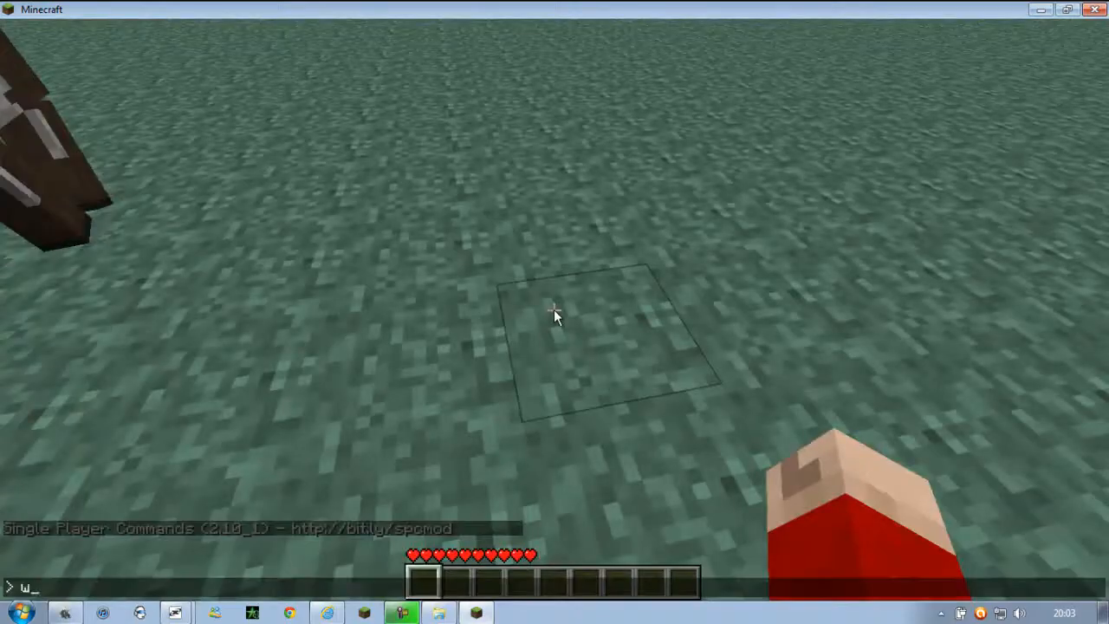
{"action": "type", "text": "/wand"}
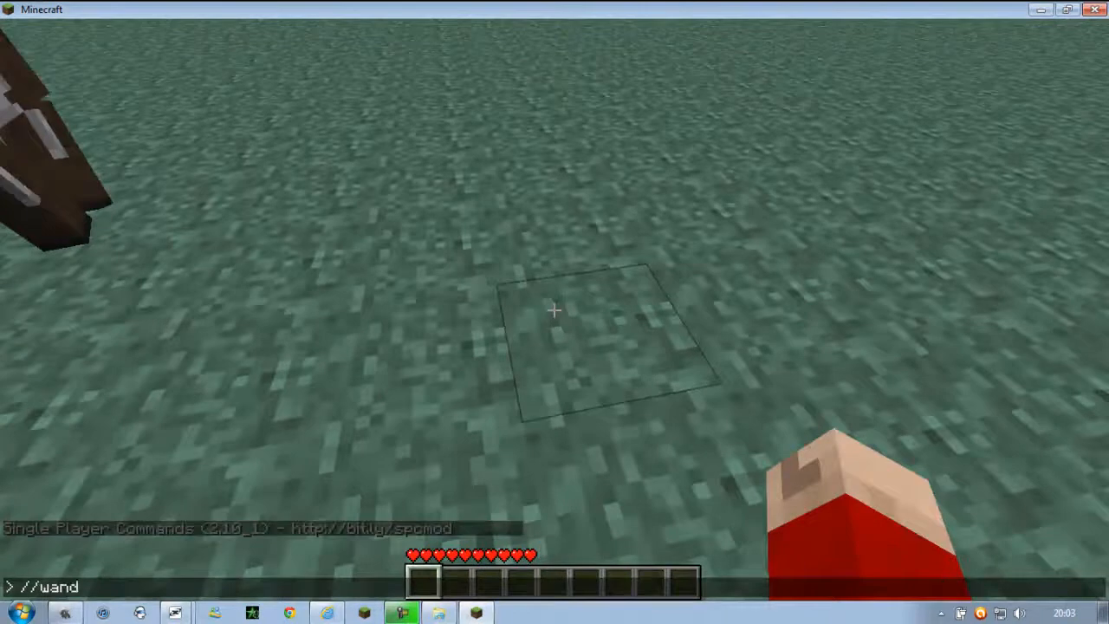
{"action": "left_click", "coordinate": [554, 309]}
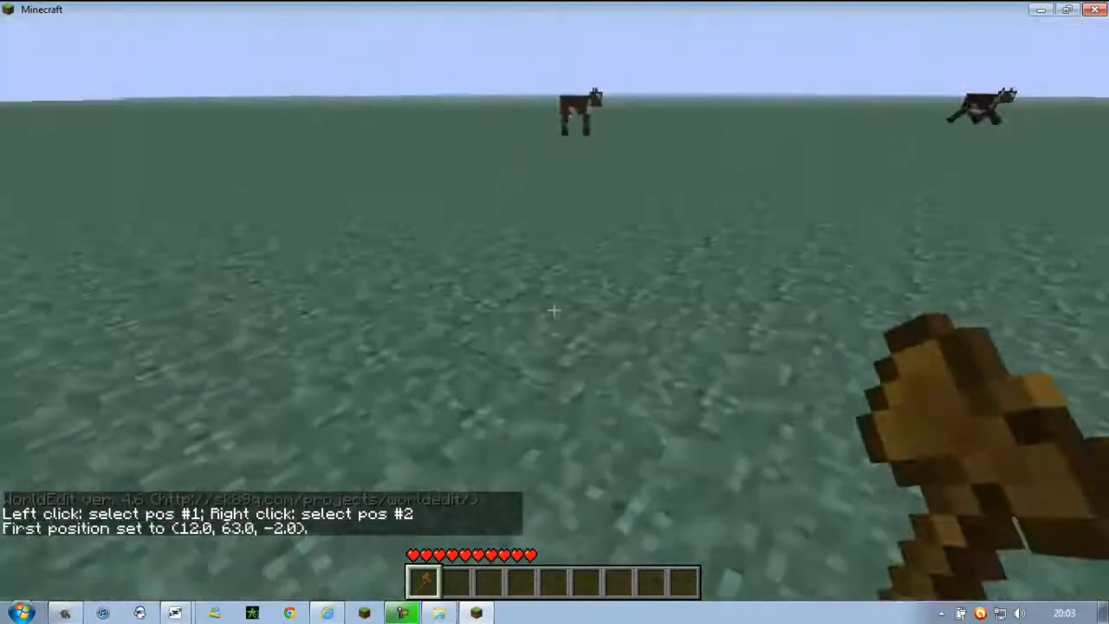